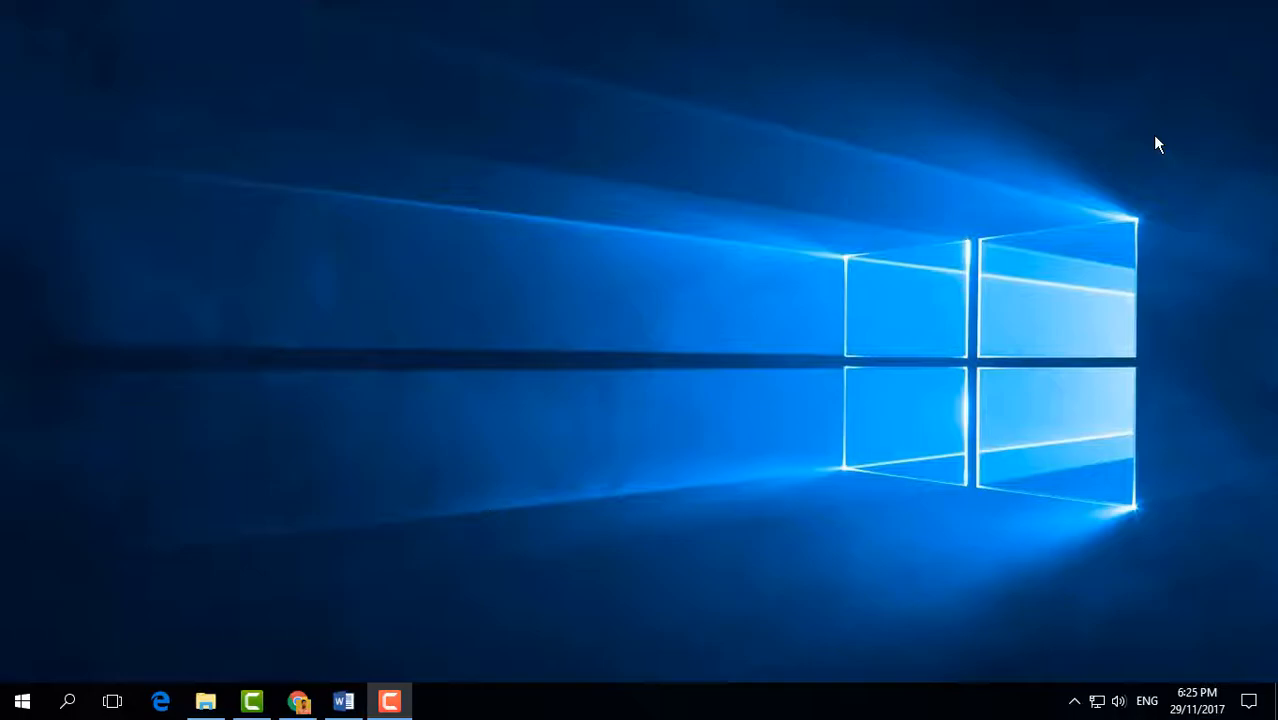
{"action": "mouse_move", "coordinate": [376, 148]}
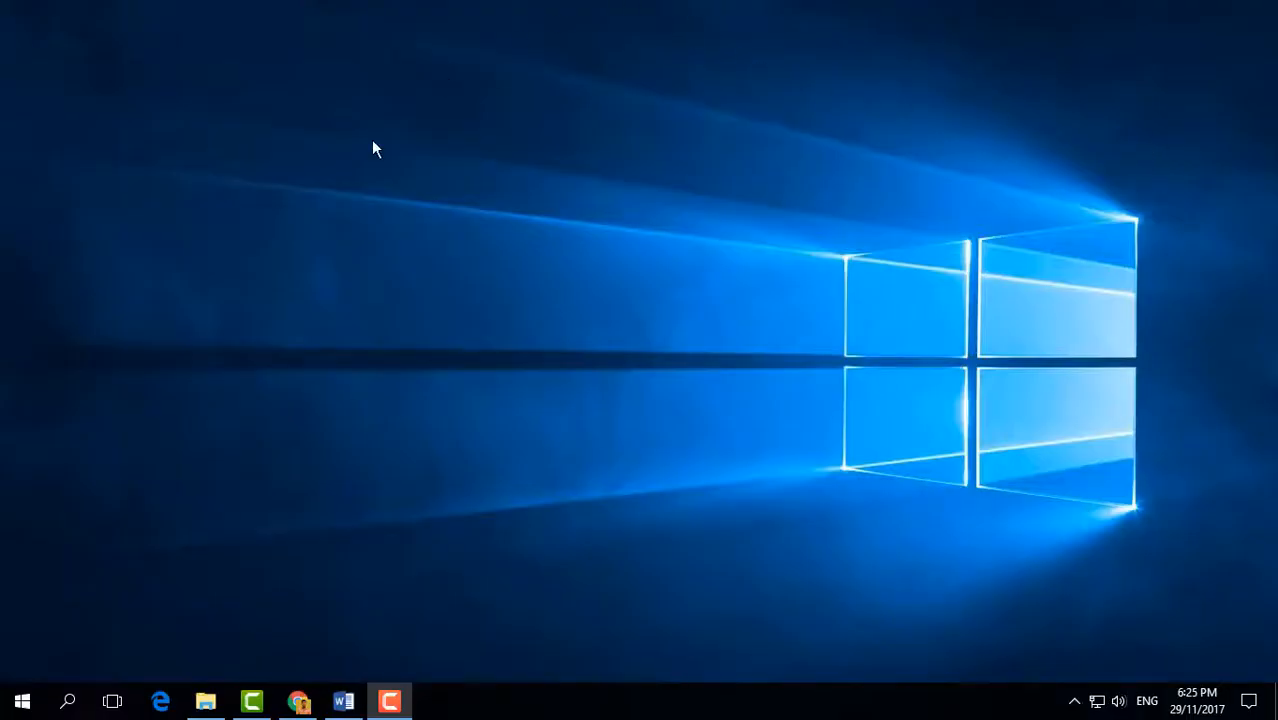
{"action": "mouse_move", "coordinate": [346, 154]}
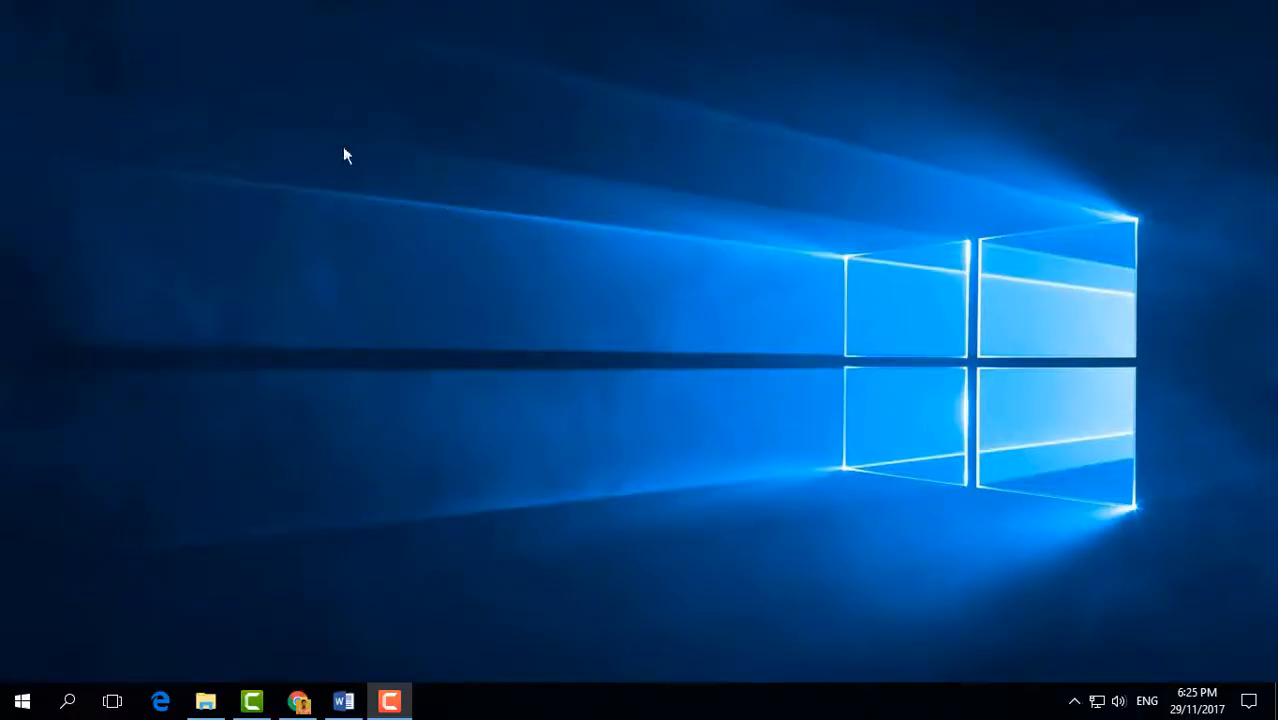
Step: Bring the Word document with the short paragraph onto the screen from the taskbar
{"action": "left_click", "coordinate": [344, 700]}
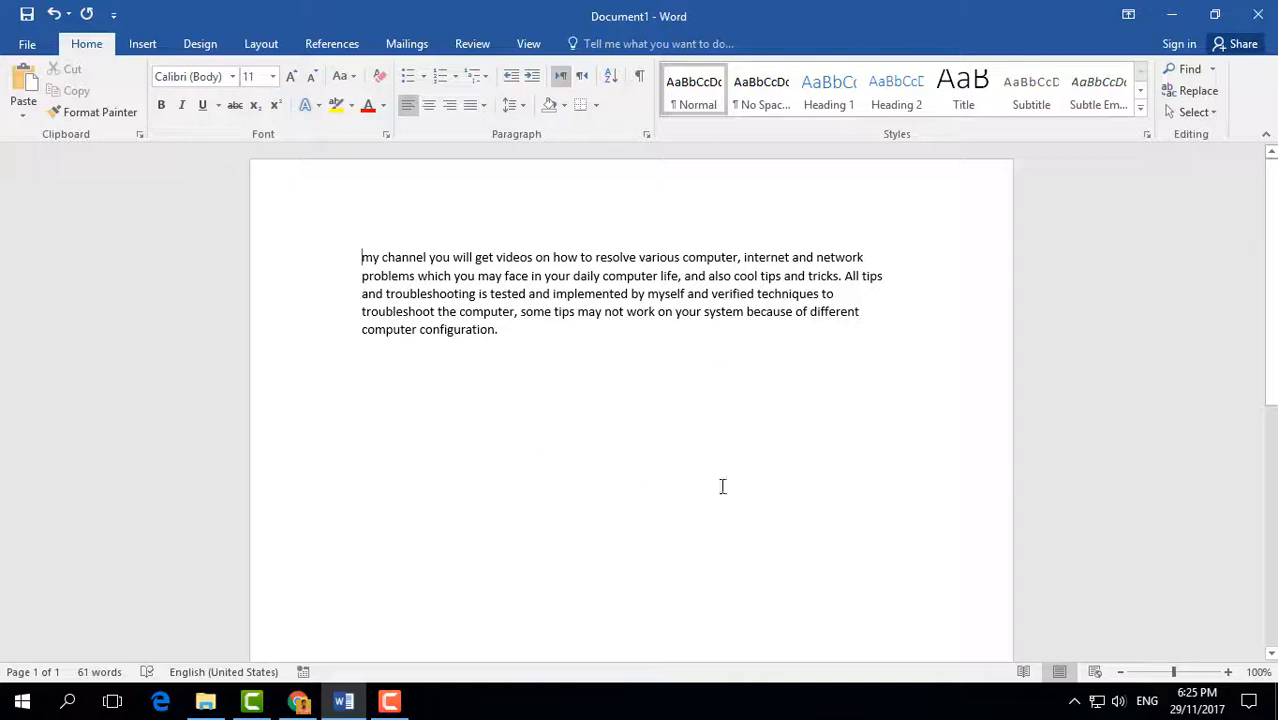
{"action": "mouse_move", "coordinate": [676, 344]}
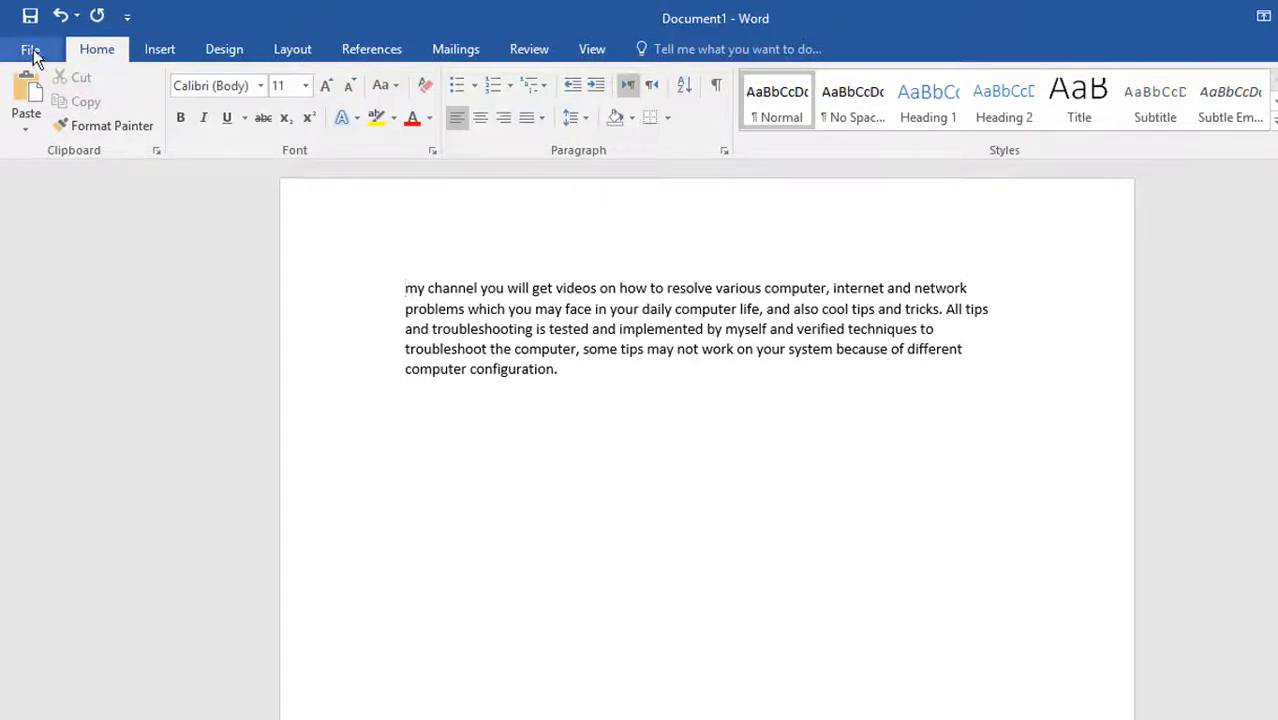
{"action": "left_click", "coordinate": [30, 48]}
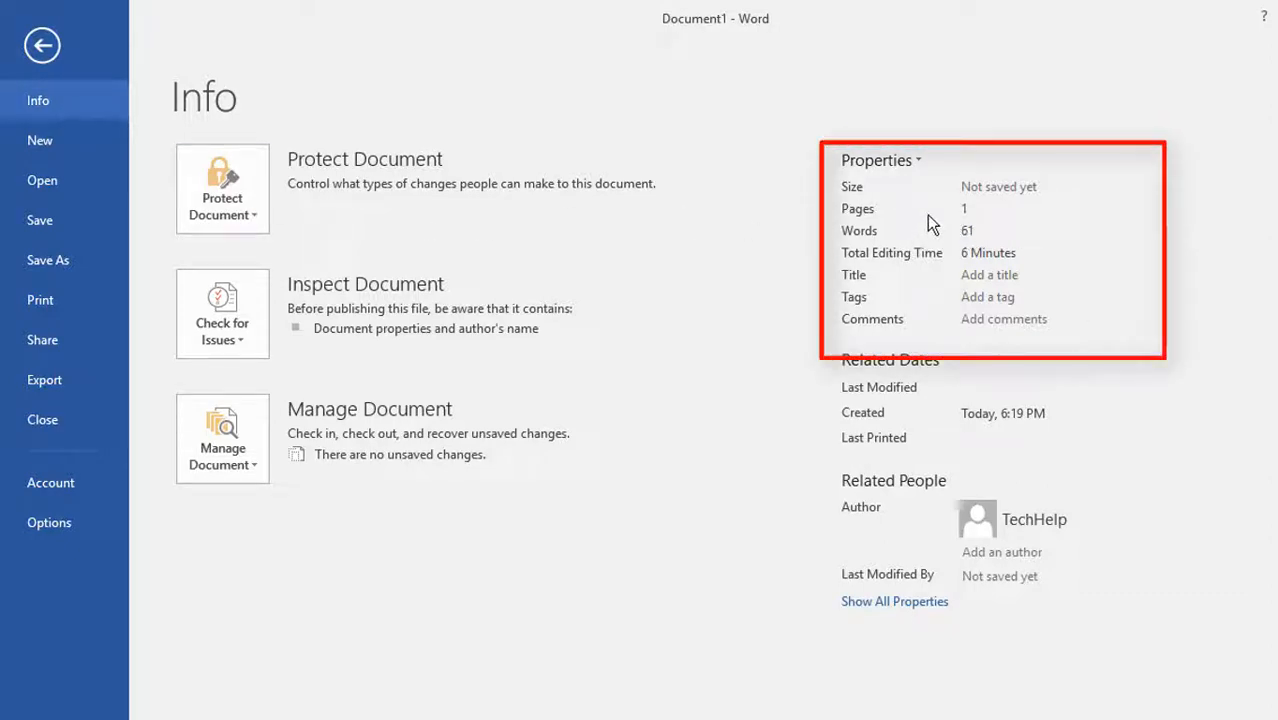
{"action": "mouse_move", "coordinate": [918, 276]}
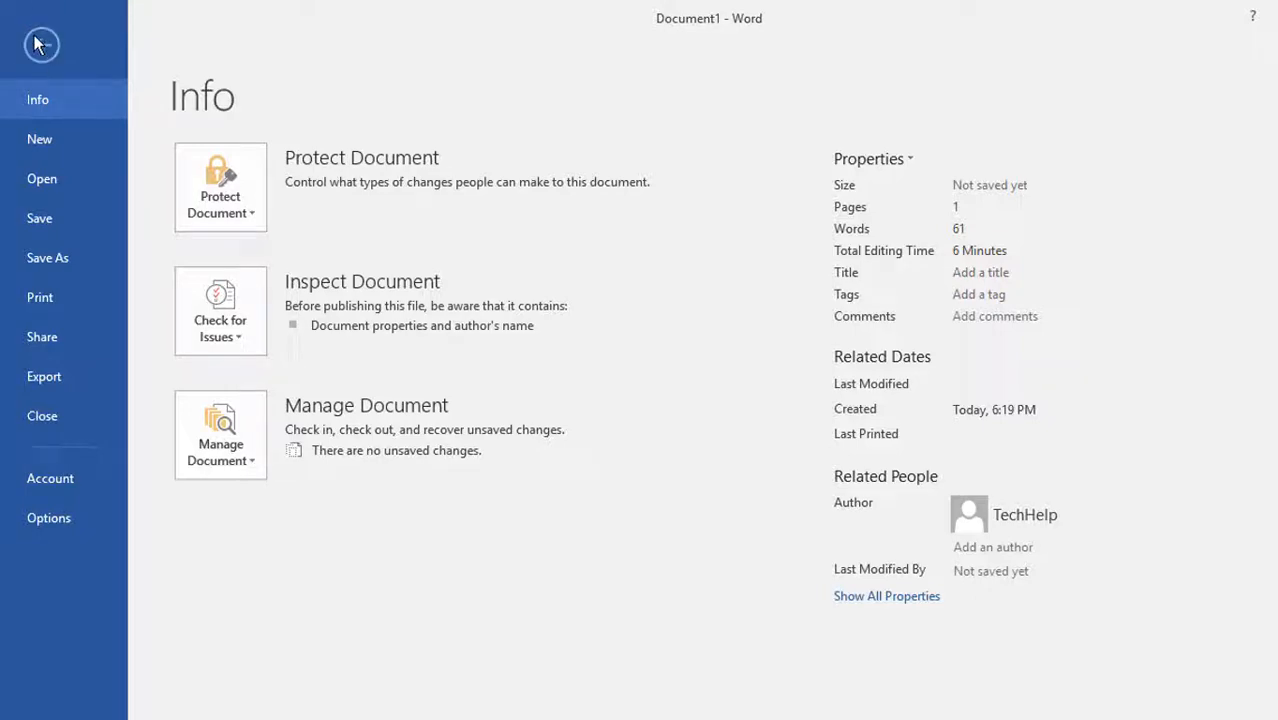
Step: Leave the Info page and show the Word Count statistics: 61 words, 317 characters, 5 lines
{"action": "left_click", "coordinate": [40, 44]}
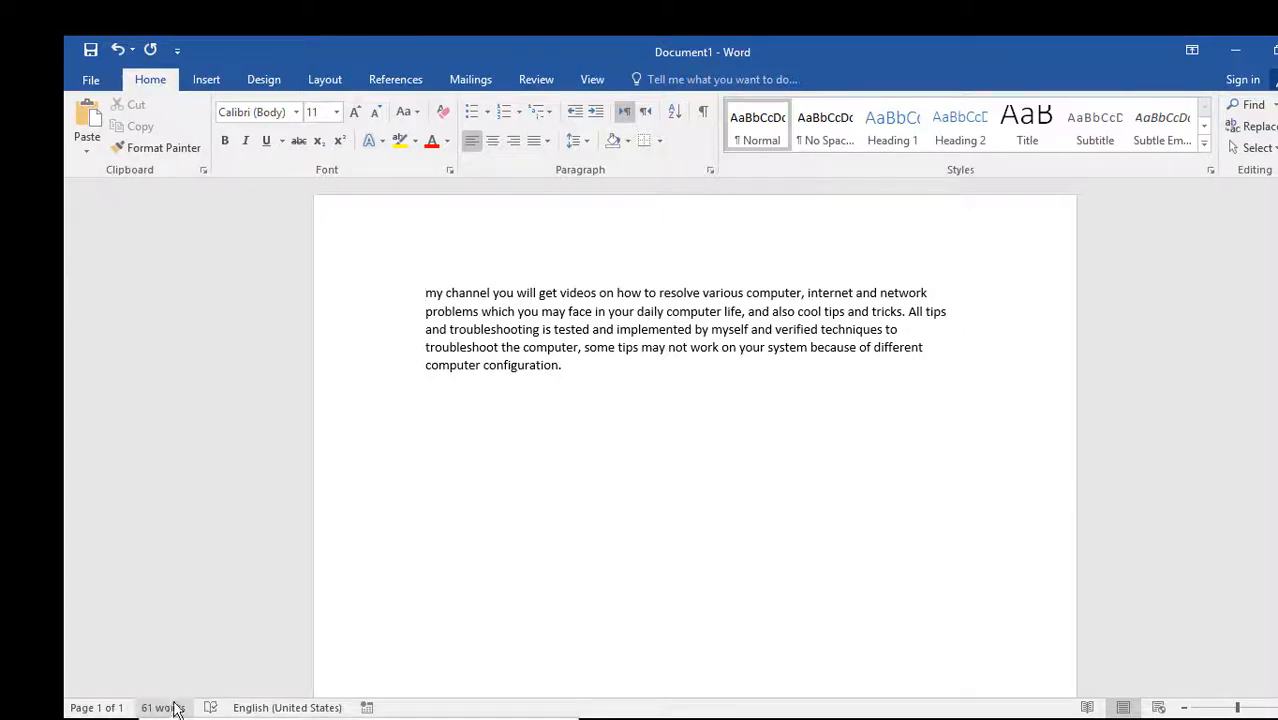
{"action": "left_click", "coordinate": [160, 708]}
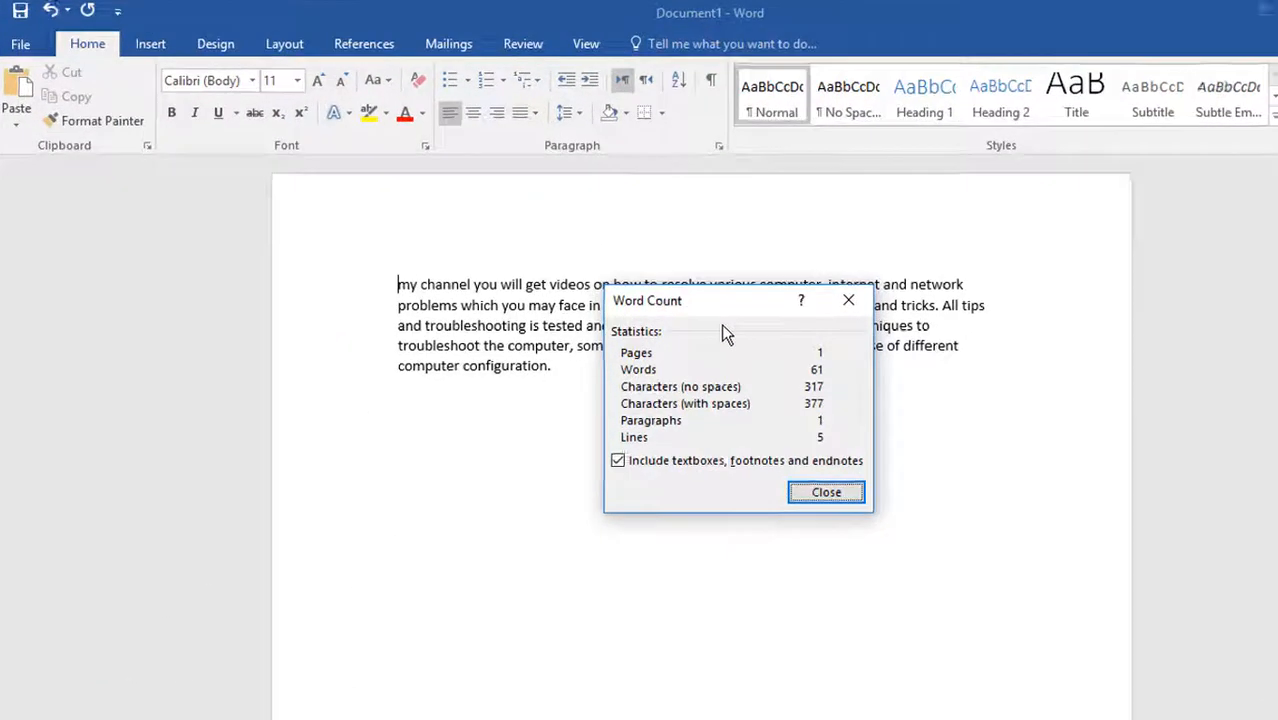